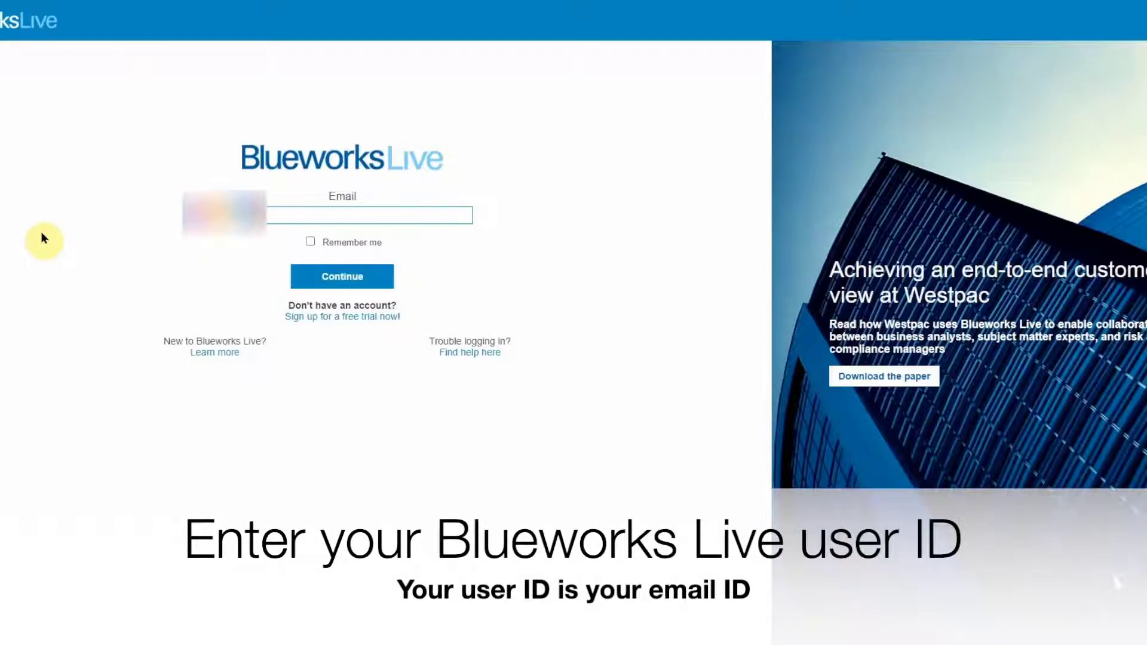
{"action": "type", "text": "@gmail"}
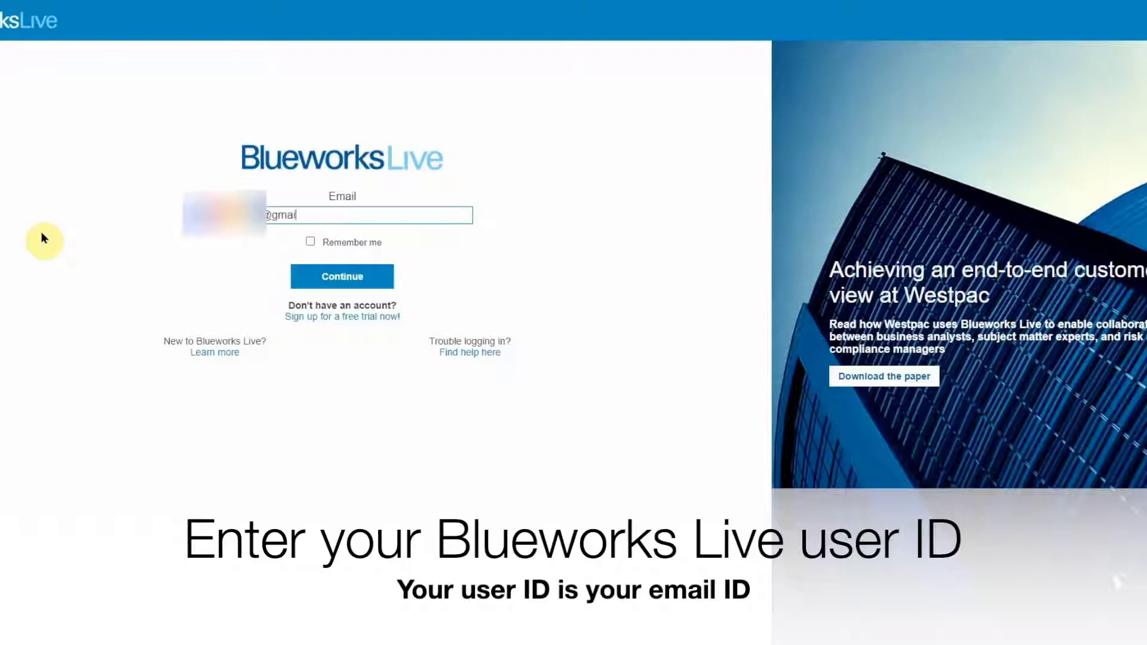
{"action": "left_click", "coordinate": [342, 276]}
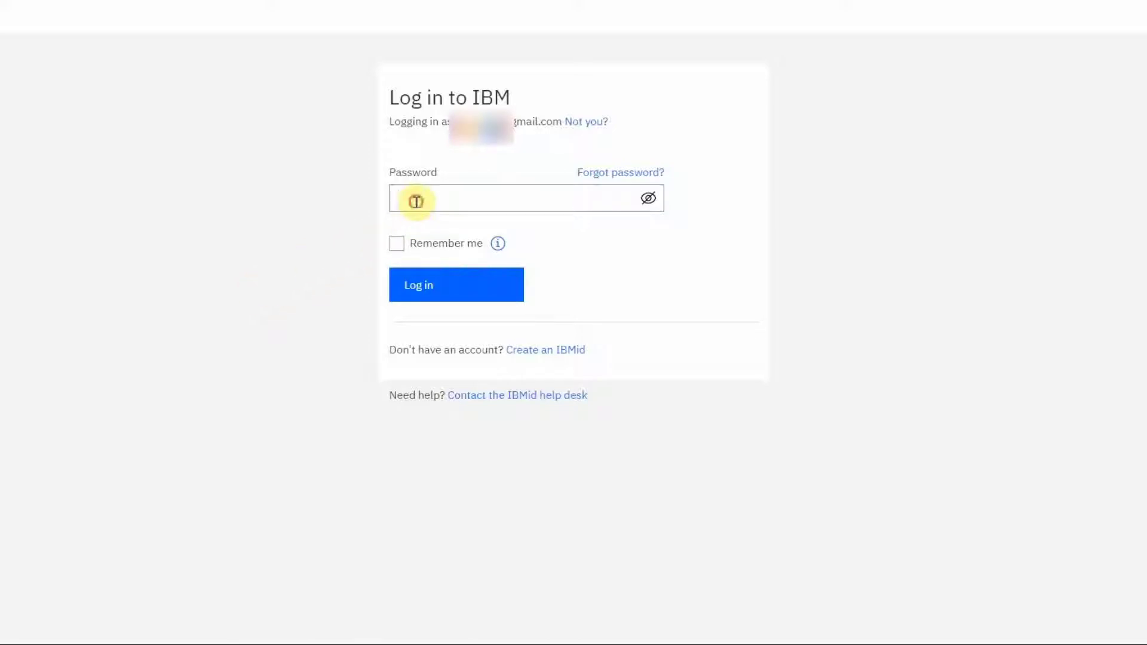
Attempt login with a password, get the incorrect IBMid or password error, and return to the Password field.
{"action": "type", "text": "••"}
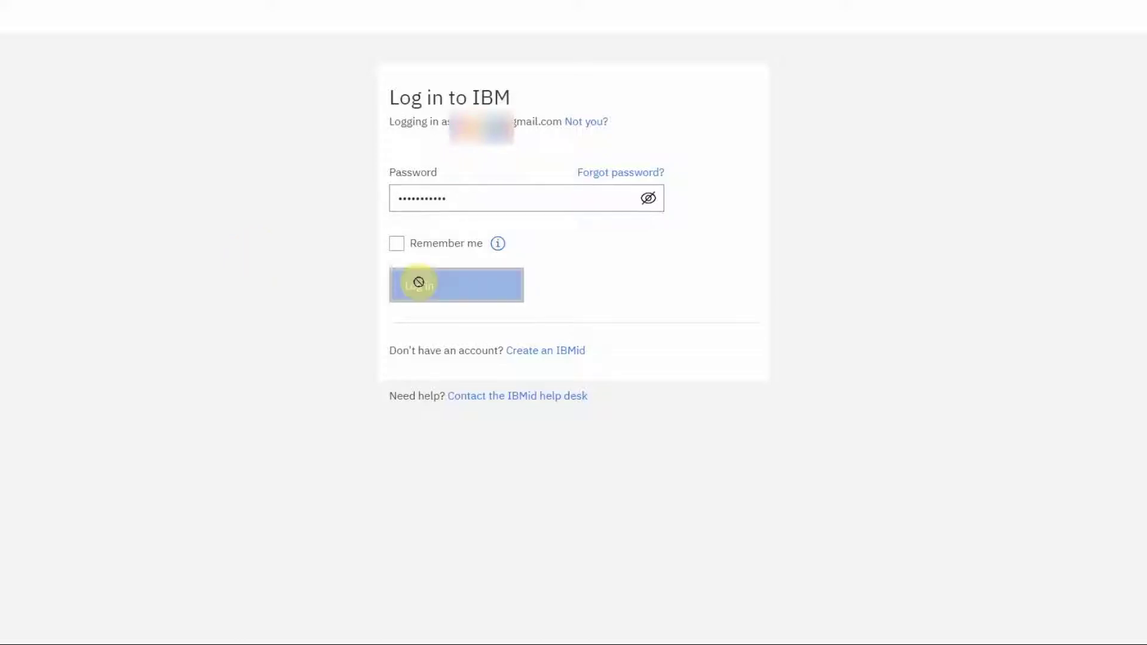
{"action": "left_click", "coordinate": [455, 284]}
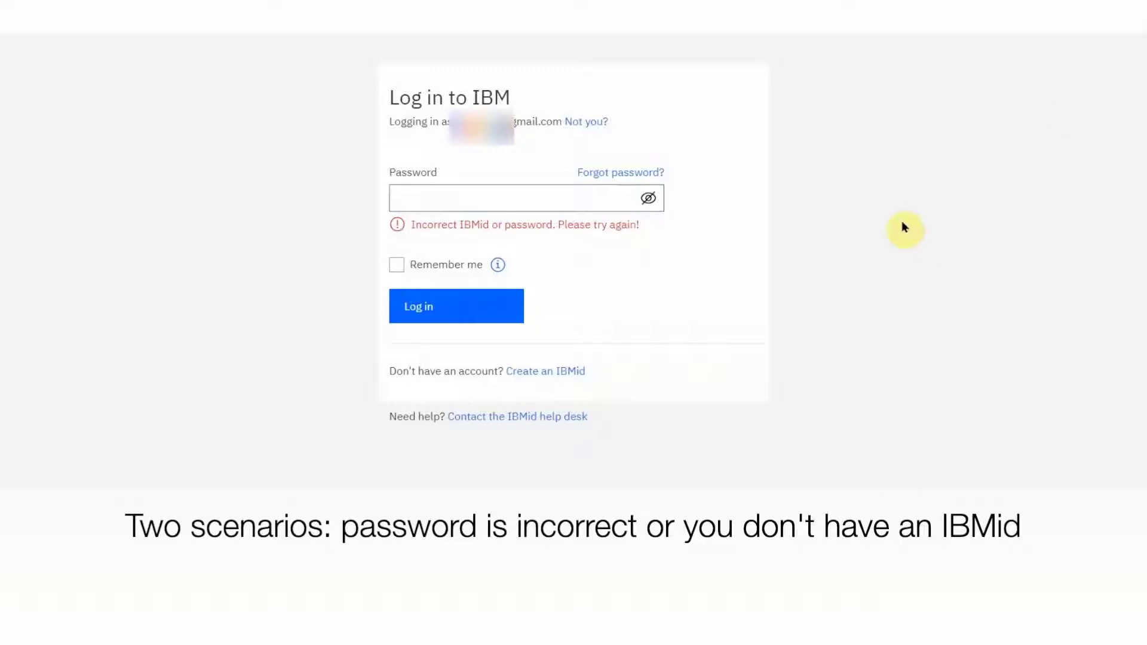
{"action": "mouse_move", "coordinate": [911, 233]}
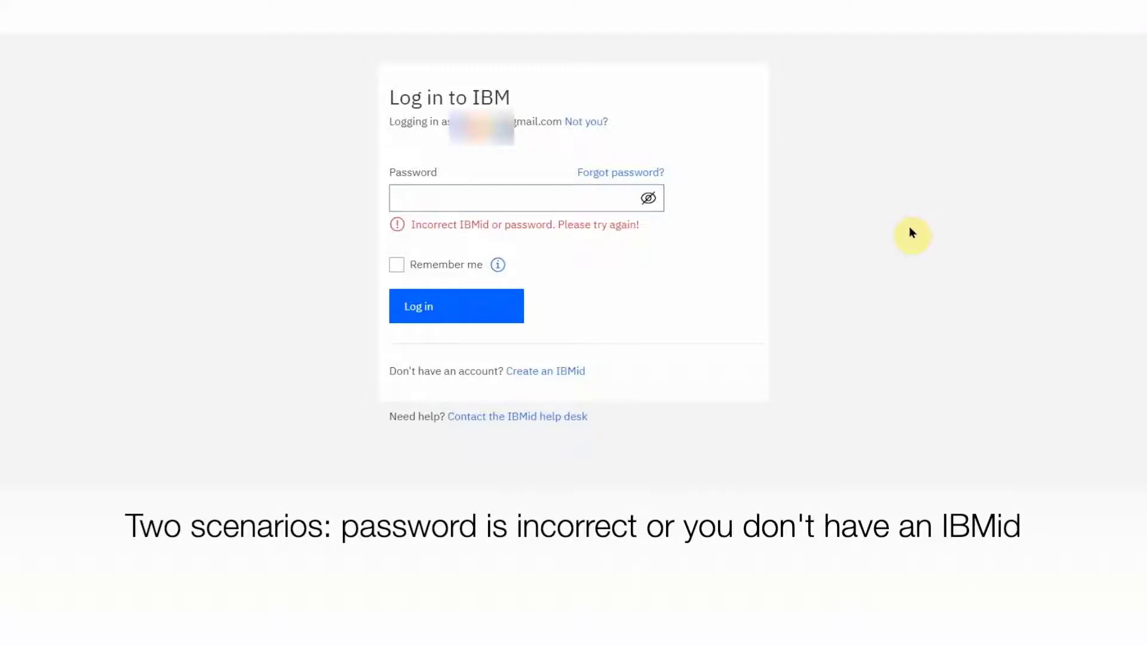
{"action": "left_click", "coordinate": [513, 197]}
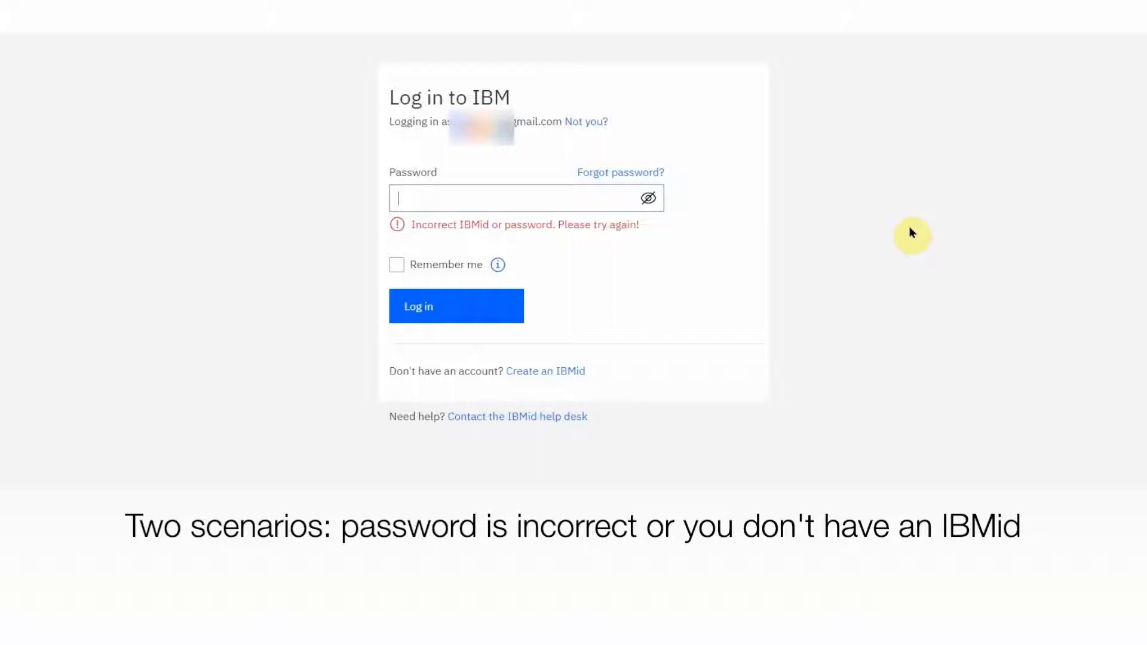
{"action": "mouse_move", "coordinate": [901, 234]}
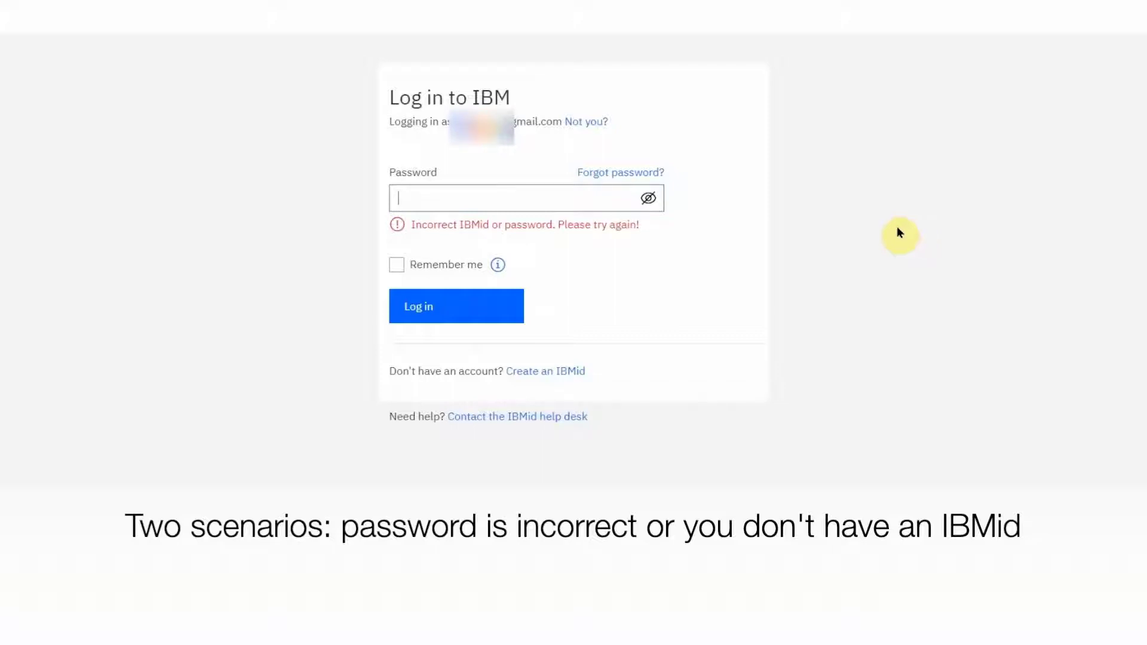
{"action": "mouse_move", "coordinate": [578, 361]}
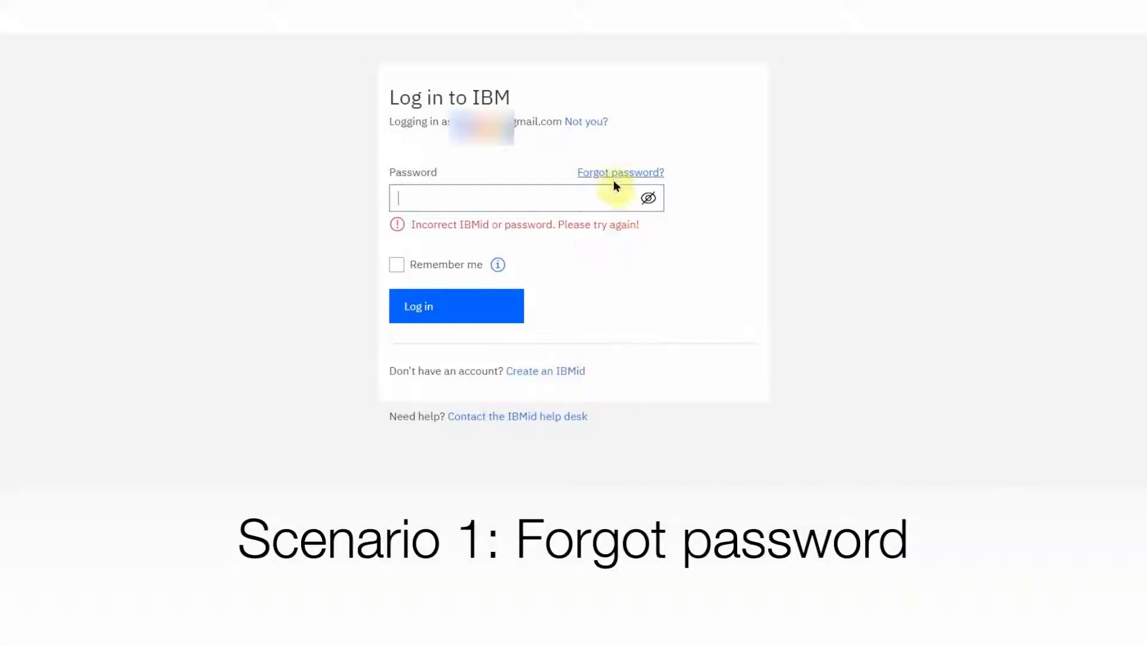
Start Forgot password, submit the IBMid for a reset code and reach the 14-digit temporary code entry.
{"action": "left_click", "coordinate": [620, 172]}
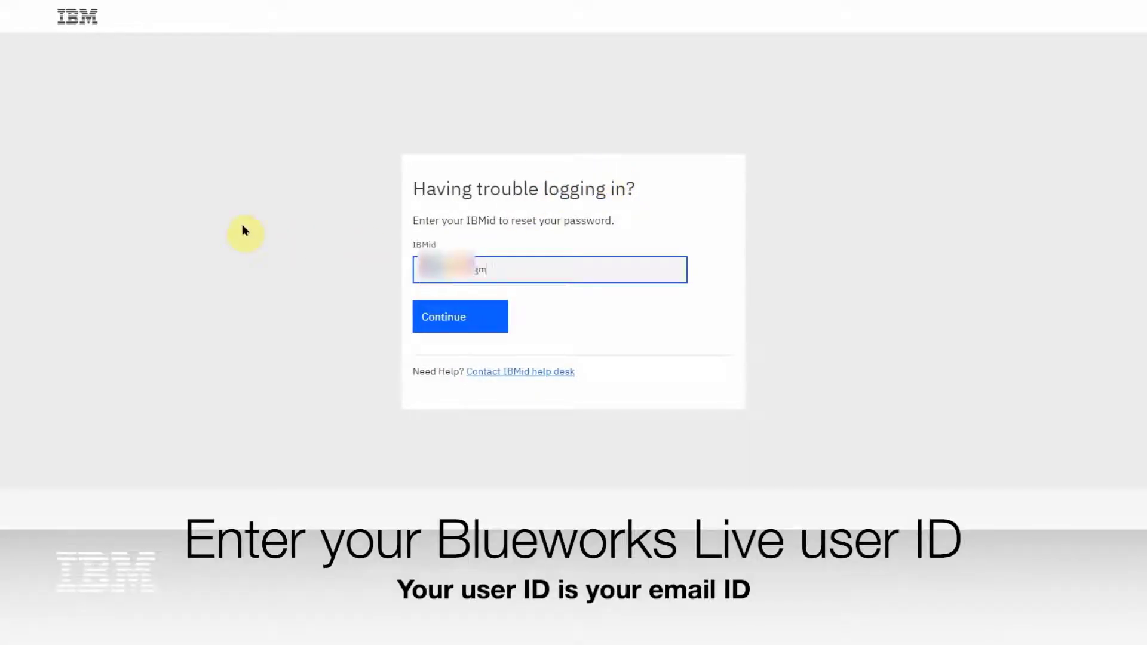
{"action": "left_click", "coordinate": [459, 315]}
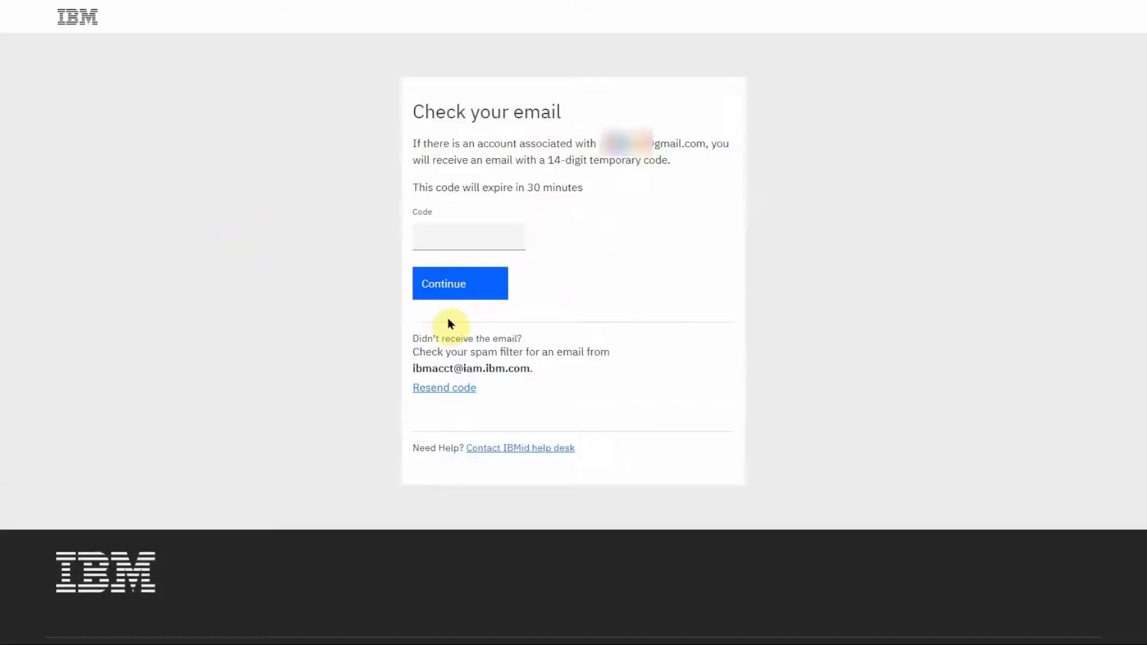
{"action": "left_click", "coordinate": [469, 235]}
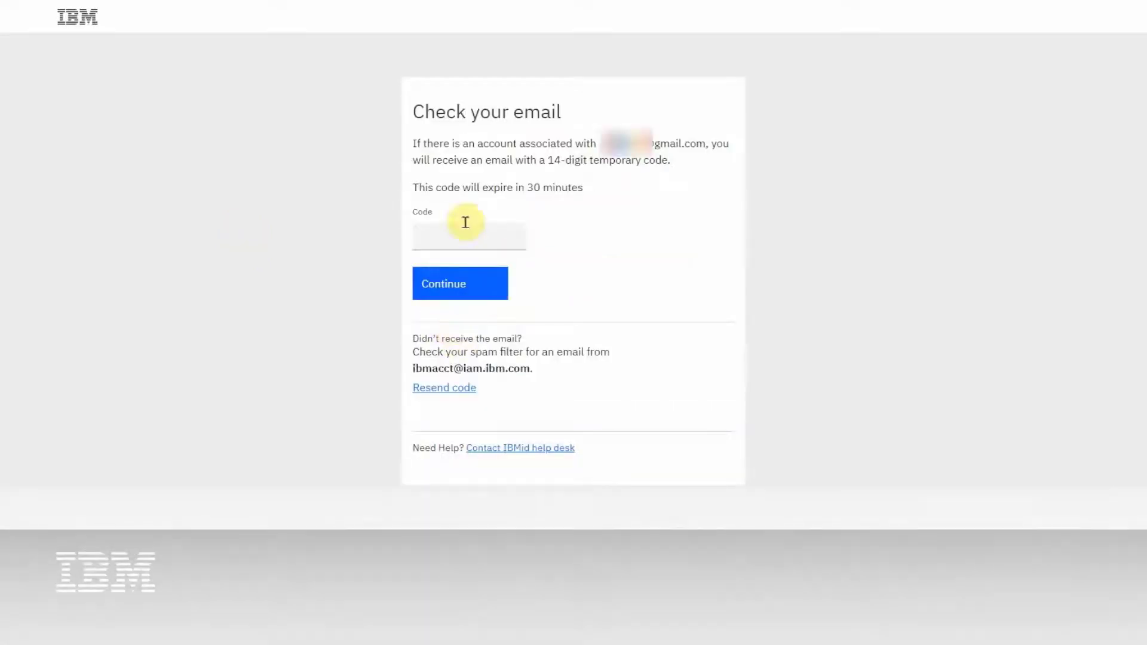
{"action": "left_click_drag", "start_coordinate": [412, 143], "coordinate": [601, 144]}
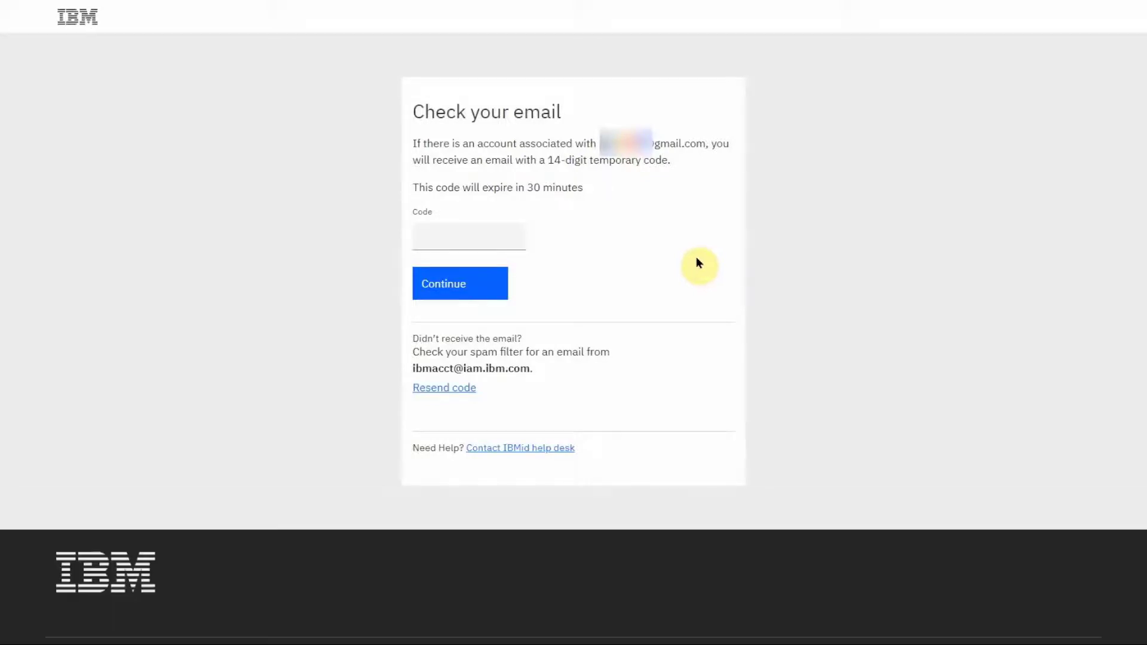
{"action": "mouse_move", "coordinate": [285, 207]}
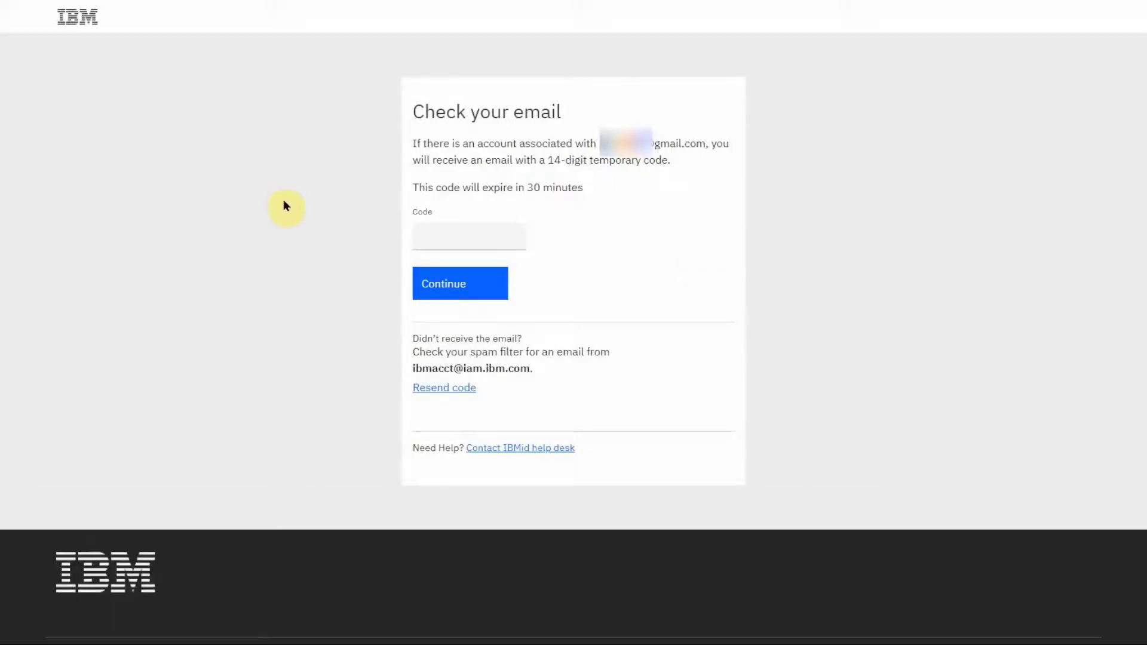
{"action": "mouse_move", "coordinate": [195, 103]}
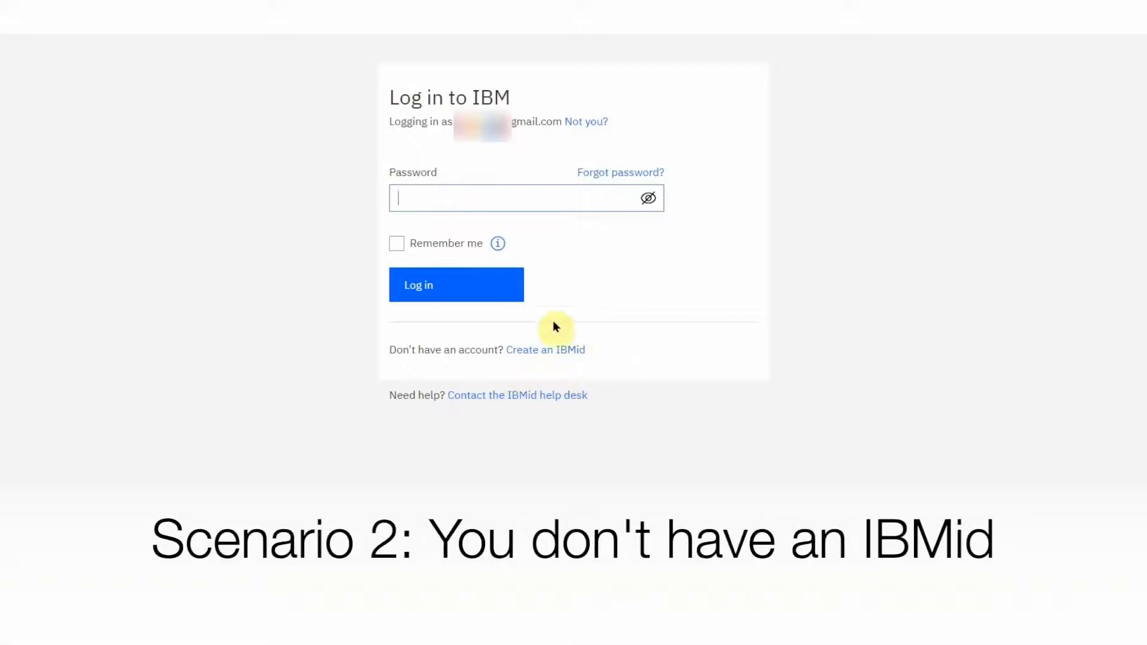
{"action": "mouse_move", "coordinate": [567, 376]}
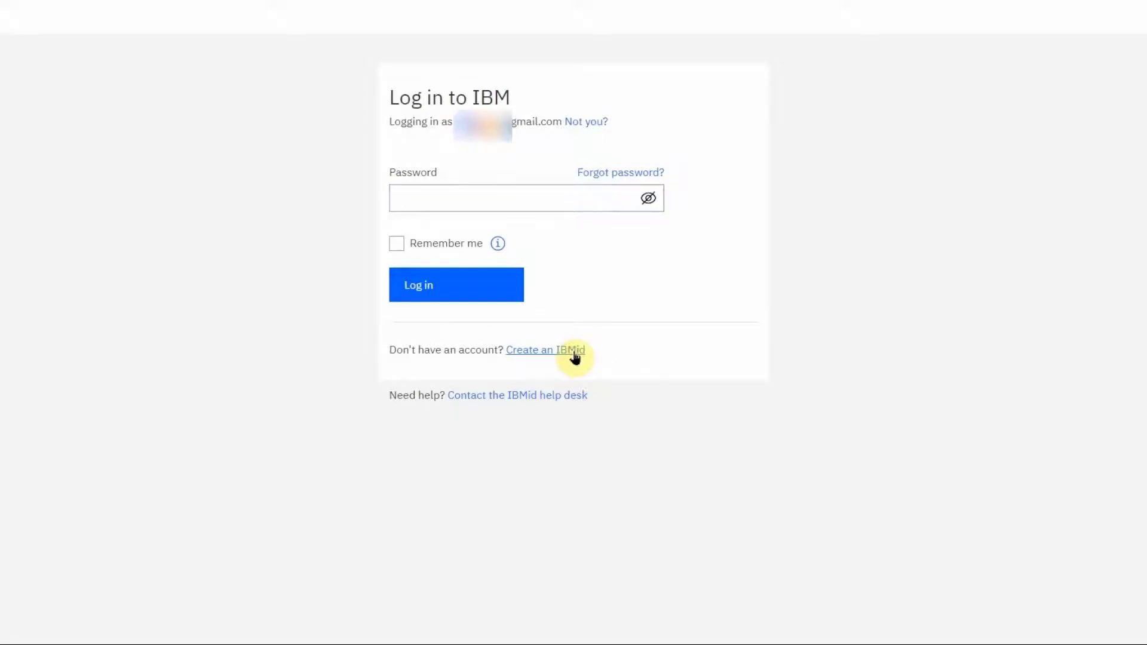
{"action": "left_click", "coordinate": [545, 350]}
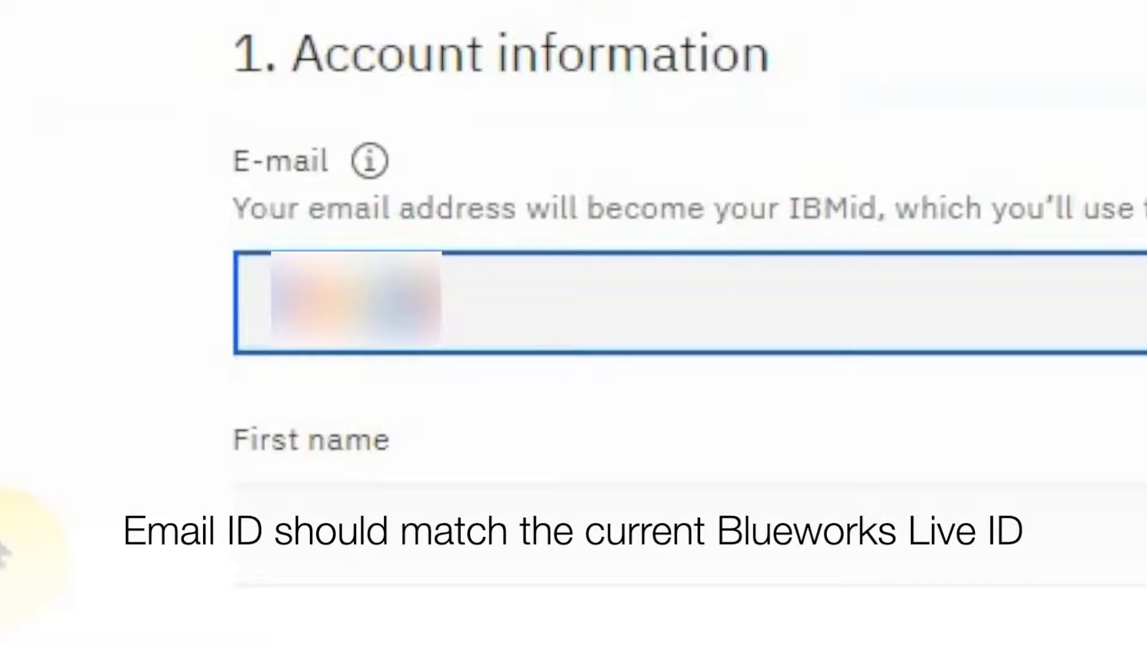
{"action": "type", "text": "@gmail.com"}
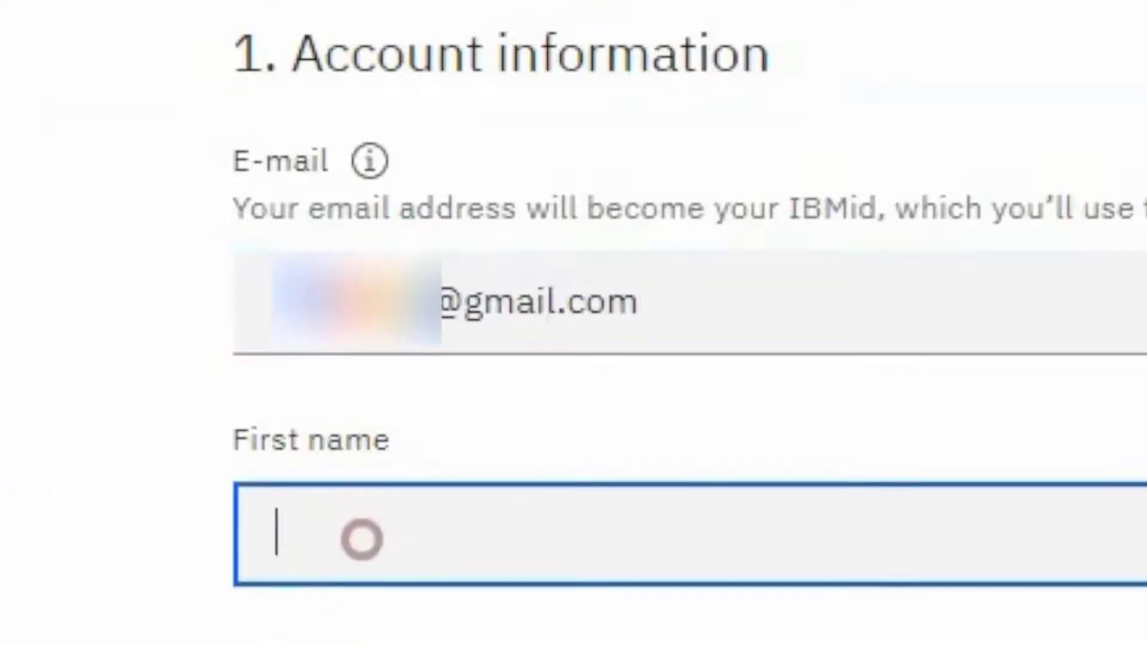
{"action": "scroll", "scroll_direction": "down", "scroll_amount": 3}
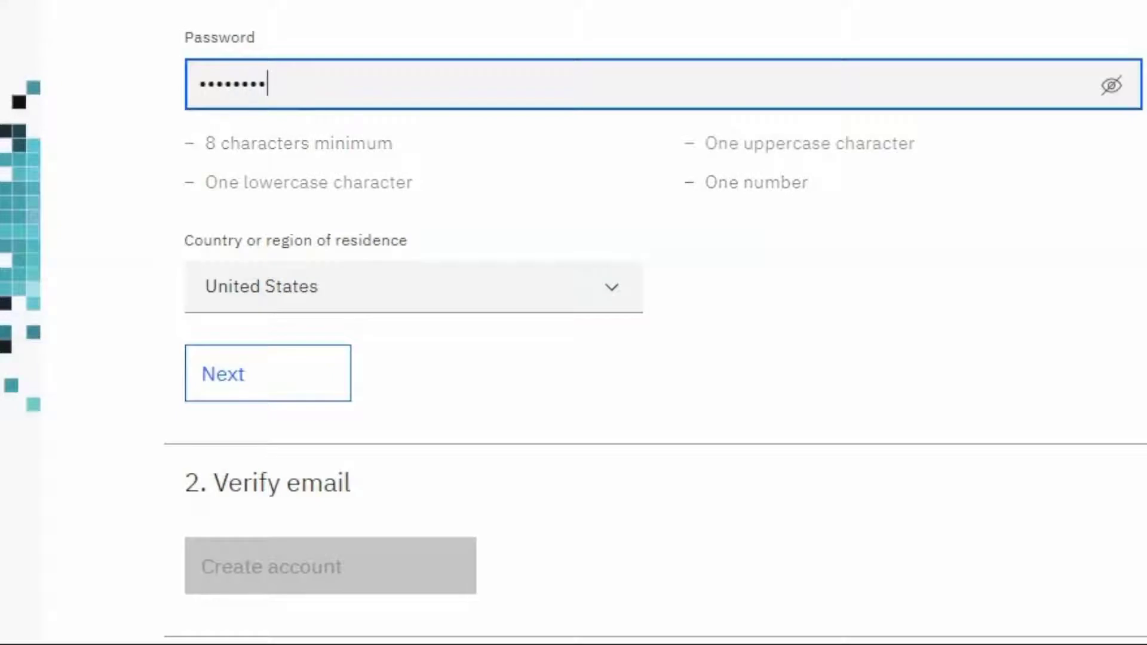
{"action": "mouse_move", "coordinate": [1111, 86]}
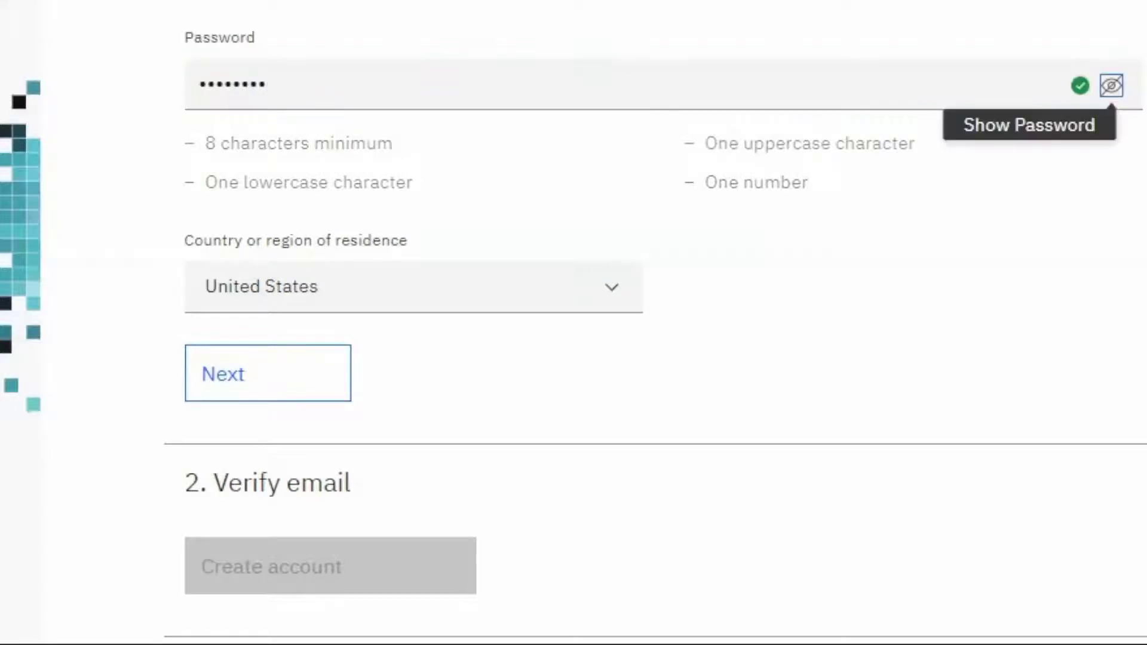
{"action": "left_click", "coordinate": [413, 287]}
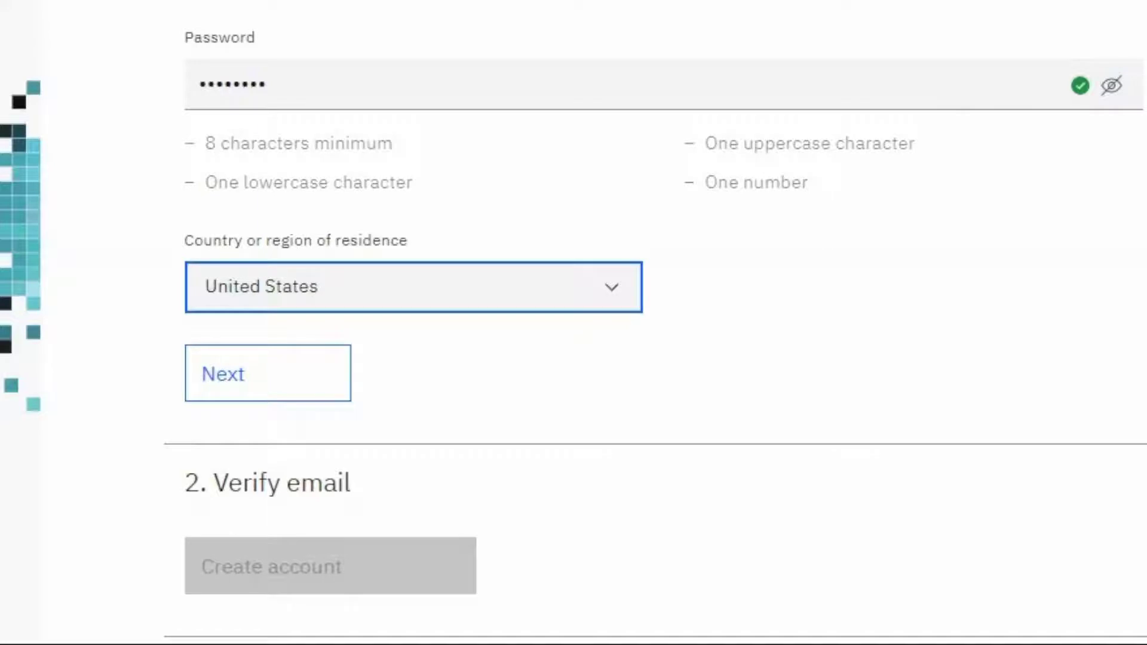
{"action": "left_click", "coordinate": [266, 373]}
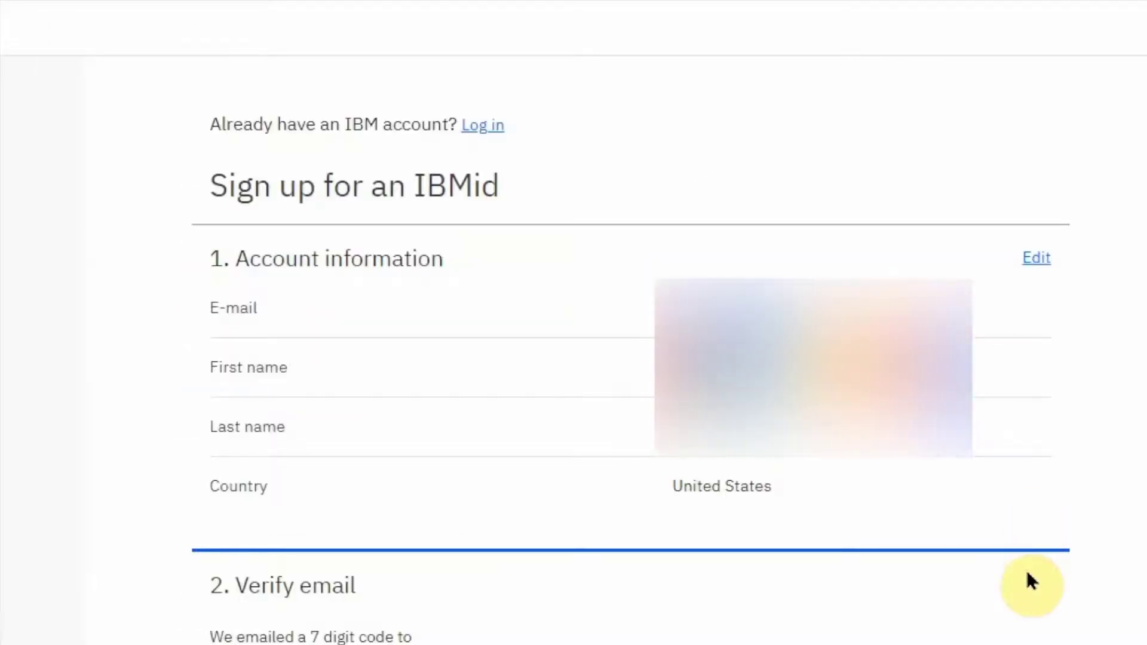
Scroll through the verification page to enter the 7-digit token and reach Create account.
{"action": "scroll", "scroll_direction": "down", "scroll_amount": 3}
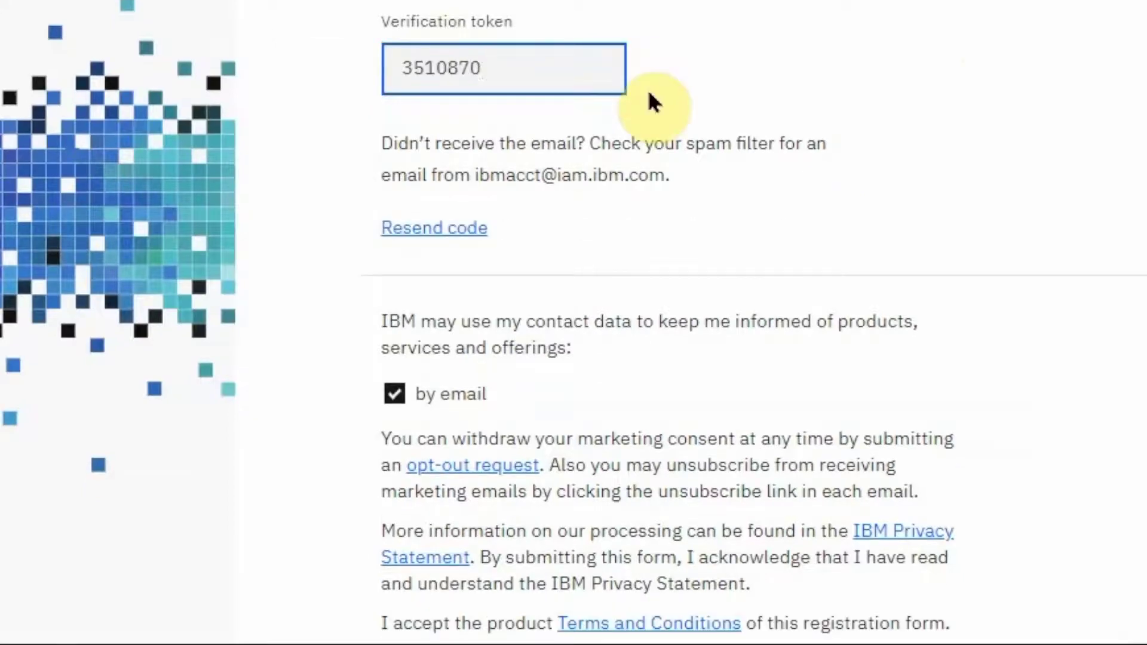
{"action": "scroll", "scroll_direction": "down", "scroll_amount": 3}
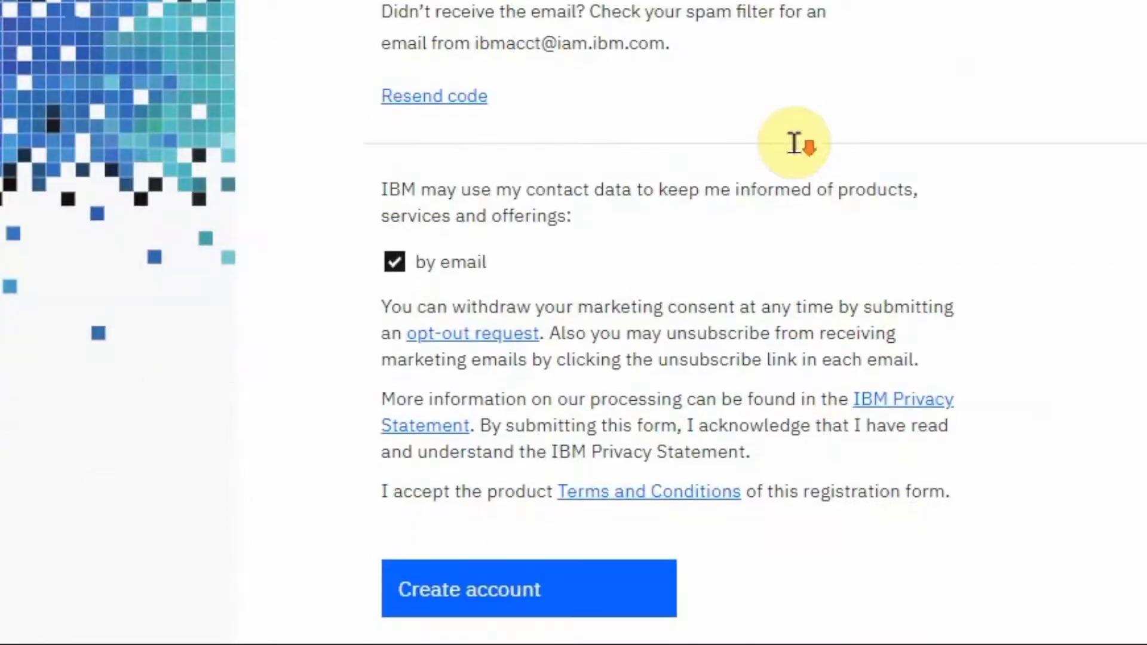
{"action": "scroll", "scroll_direction": "down", "scroll_amount": 3}
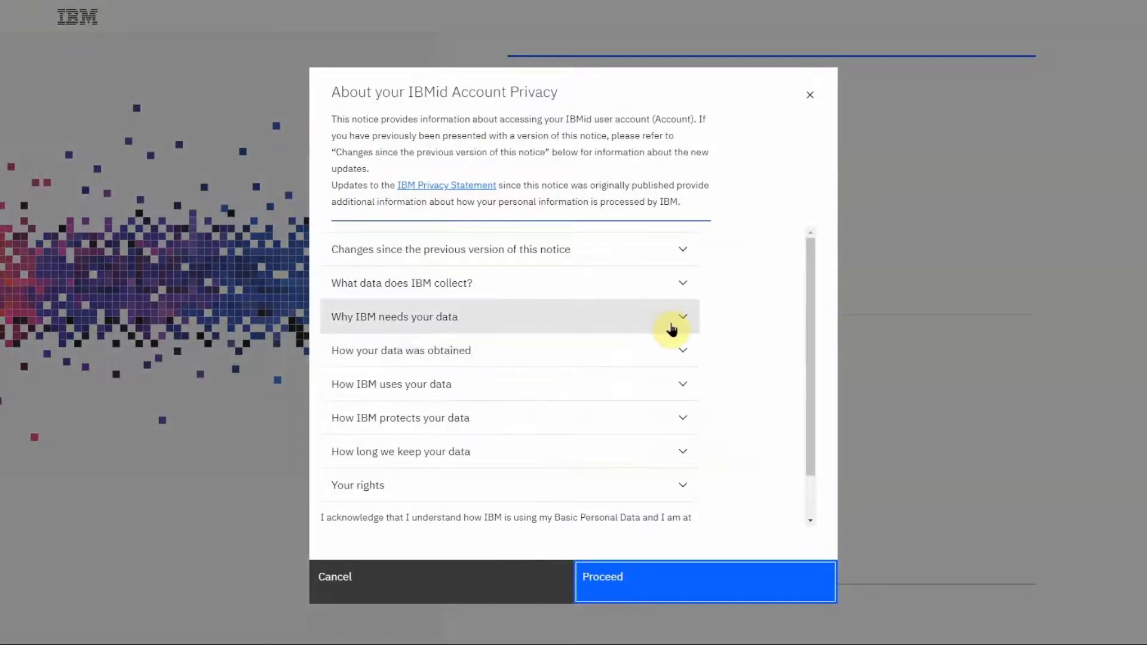
Read through the IBMid Account Privacy notice and Proceed back to the Log in to IBM page.
{"action": "scroll", "scroll_direction": "down", "scroll_amount": 3}
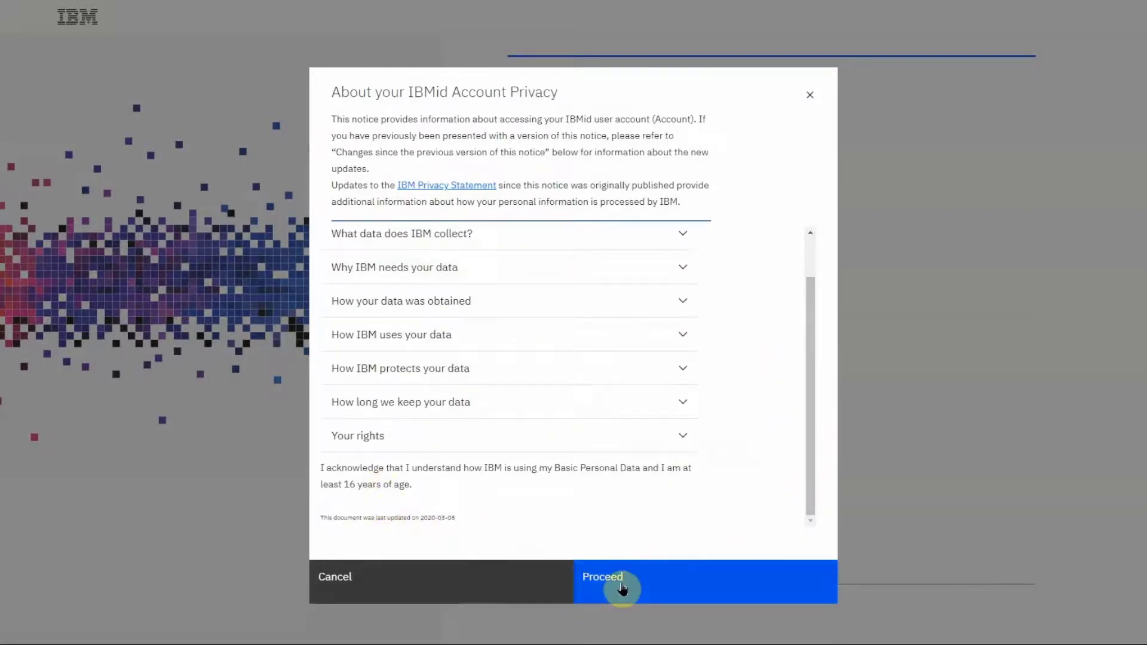
{"action": "left_click", "coordinate": [602, 576]}
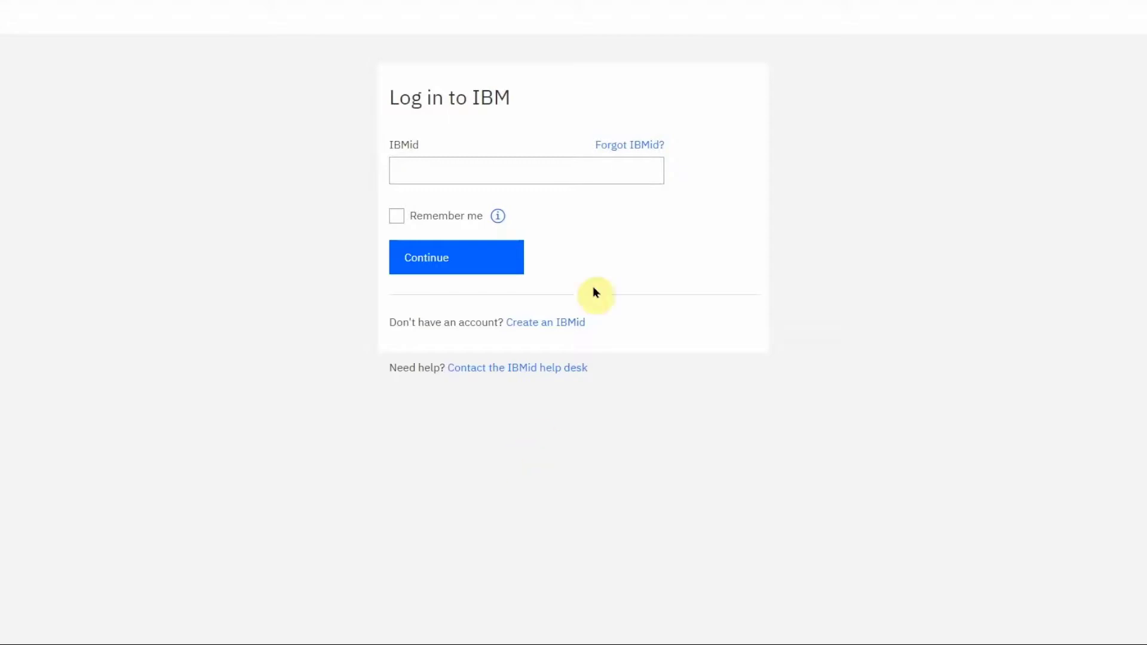
{"action": "mouse_move", "coordinate": [634, 120]}
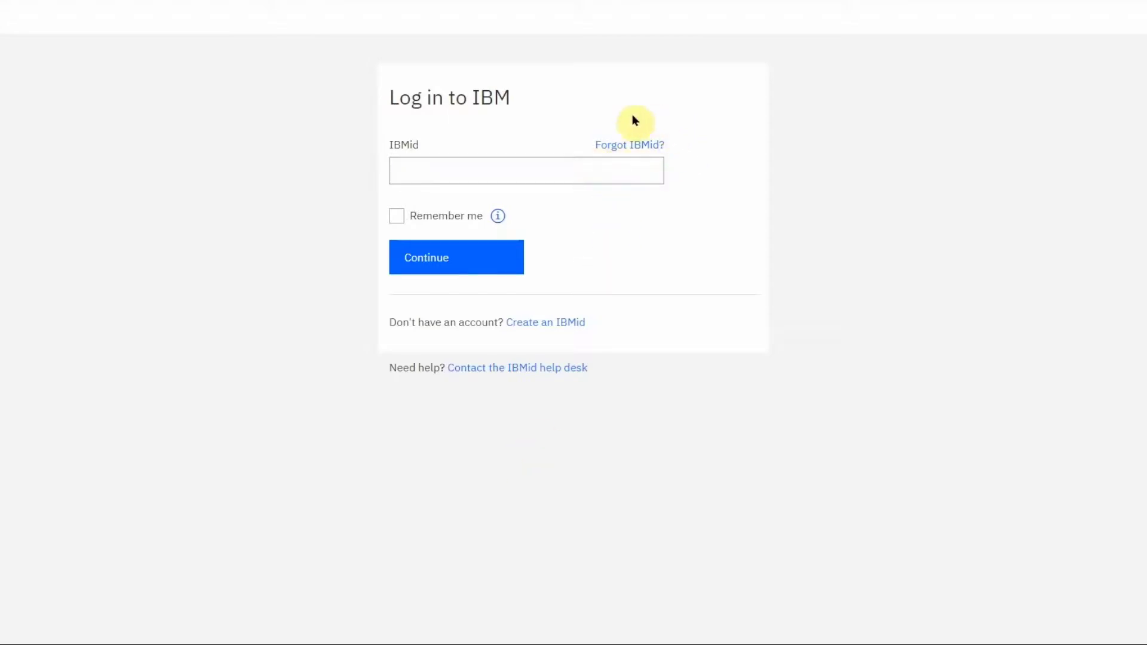
{"action": "mouse_move", "coordinate": [683, 171]}
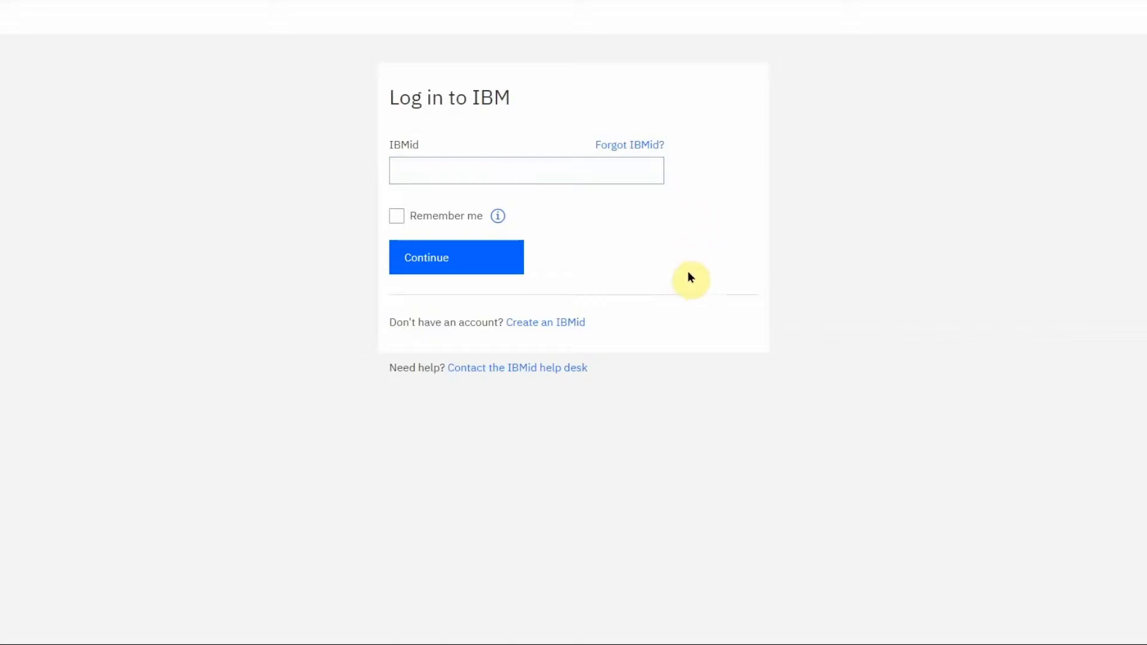
{"action": "mouse_move", "coordinate": [517, 367]}
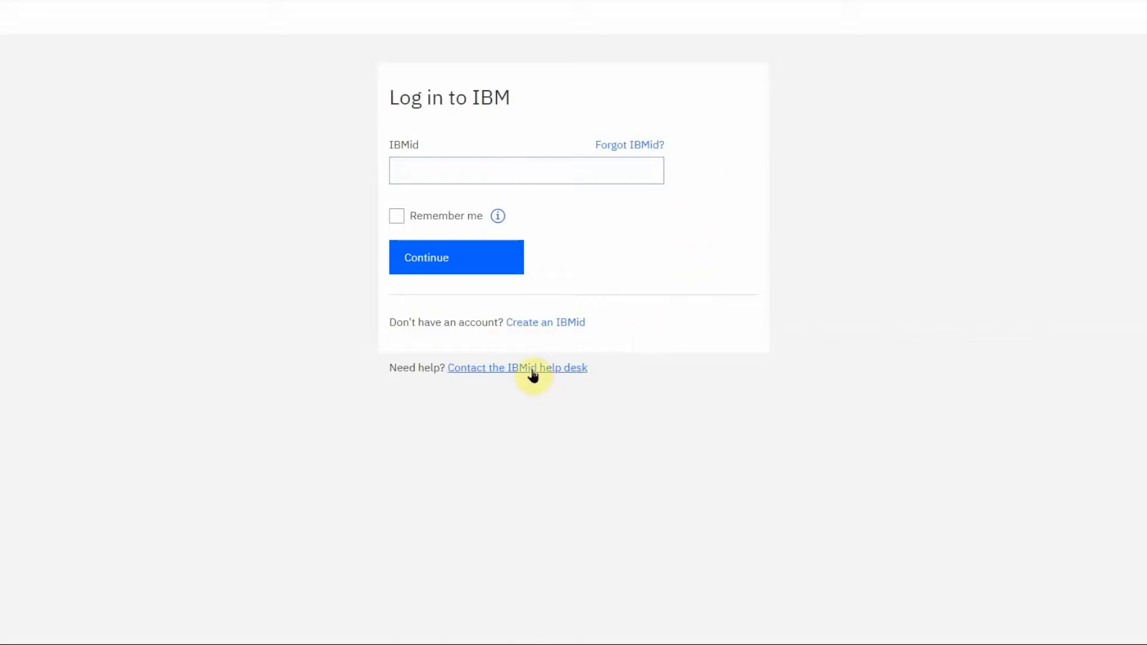
Follow 'Contact the IBMid help desk' to the worldwide help desk FAQ and contacts page.
{"action": "left_click", "coordinate": [518, 367]}
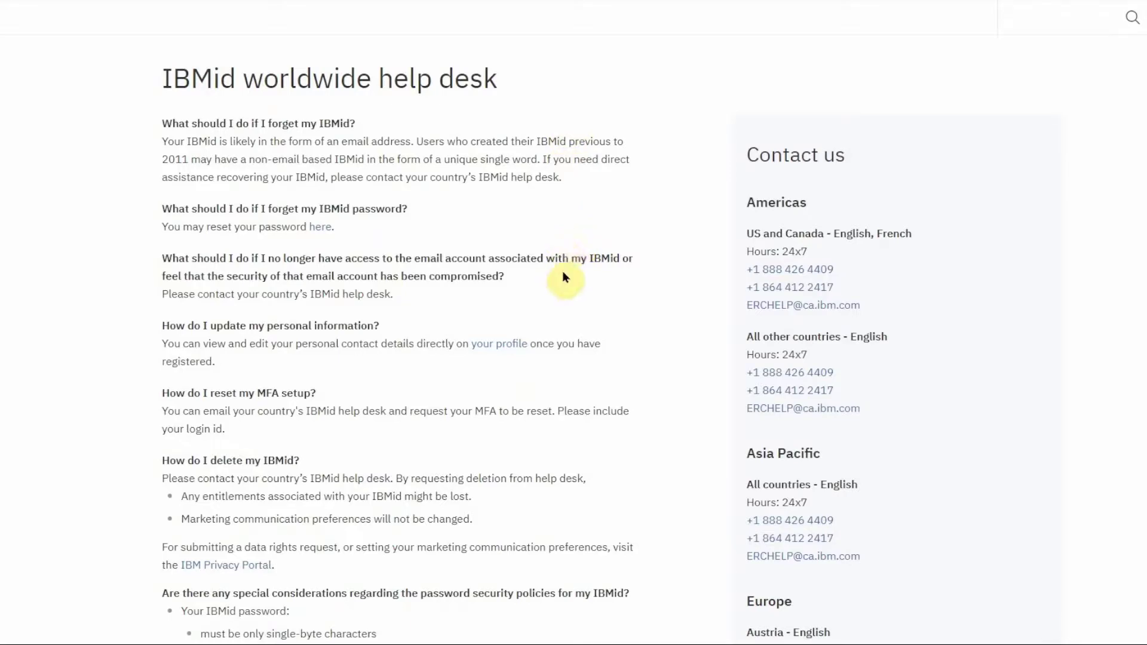
{"action": "scroll", "scroll_direction": "down", "scroll_amount": 3}
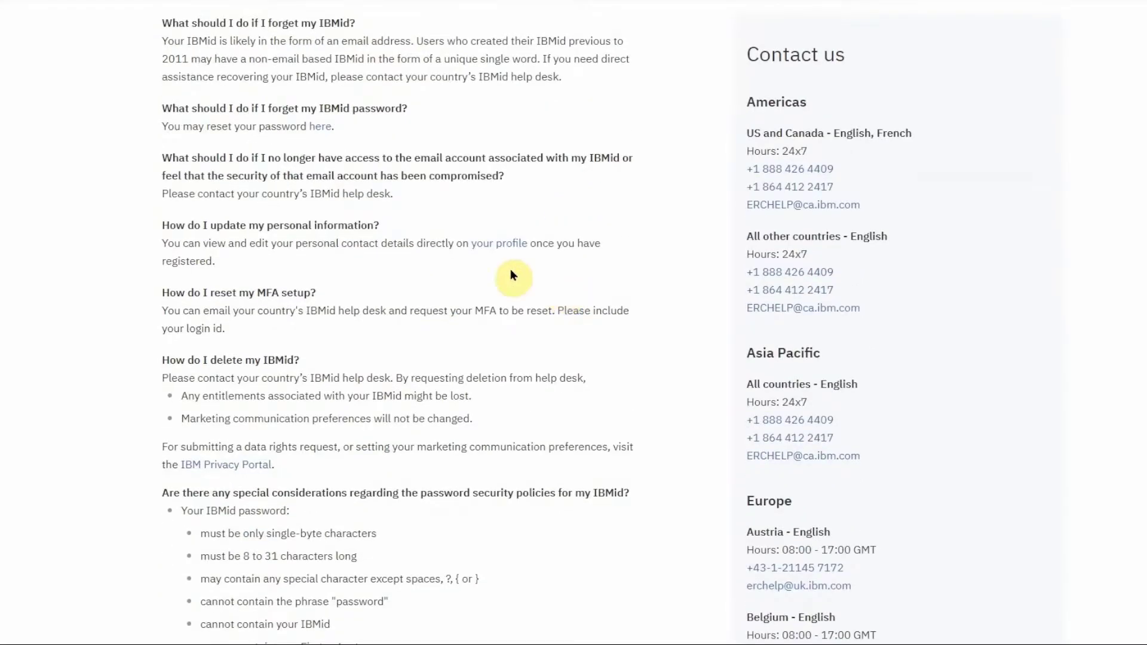
{"action": "scroll", "scroll_direction": "down", "scroll_amount": 3}
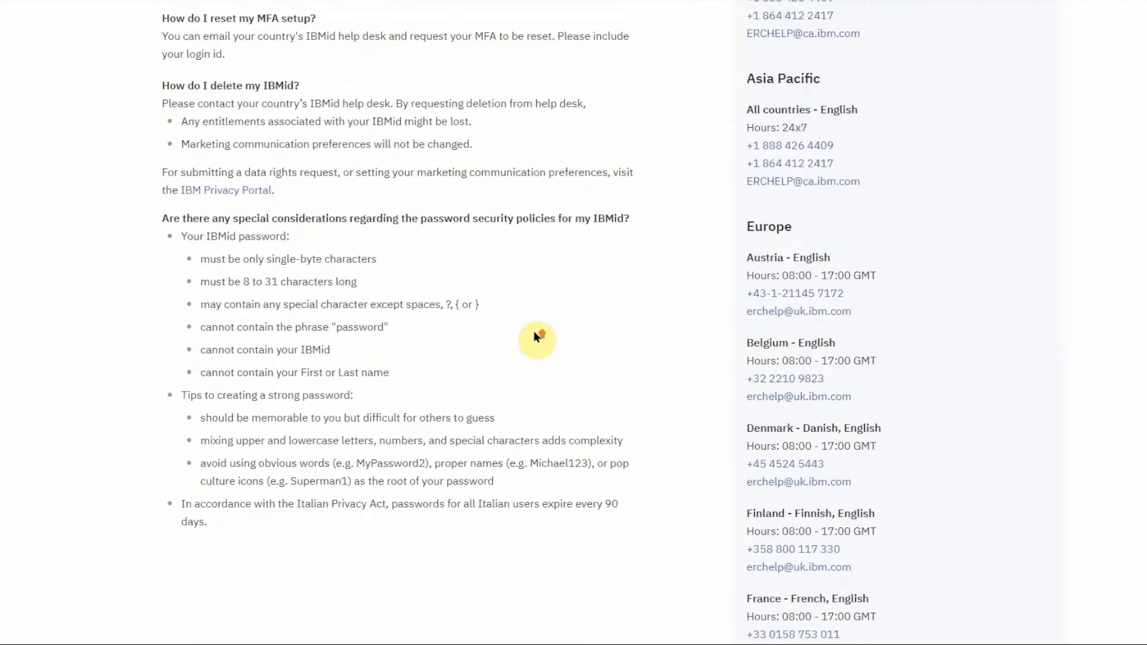
{"action": "scroll", "scroll_direction": "up", "scroll_amount": 3}
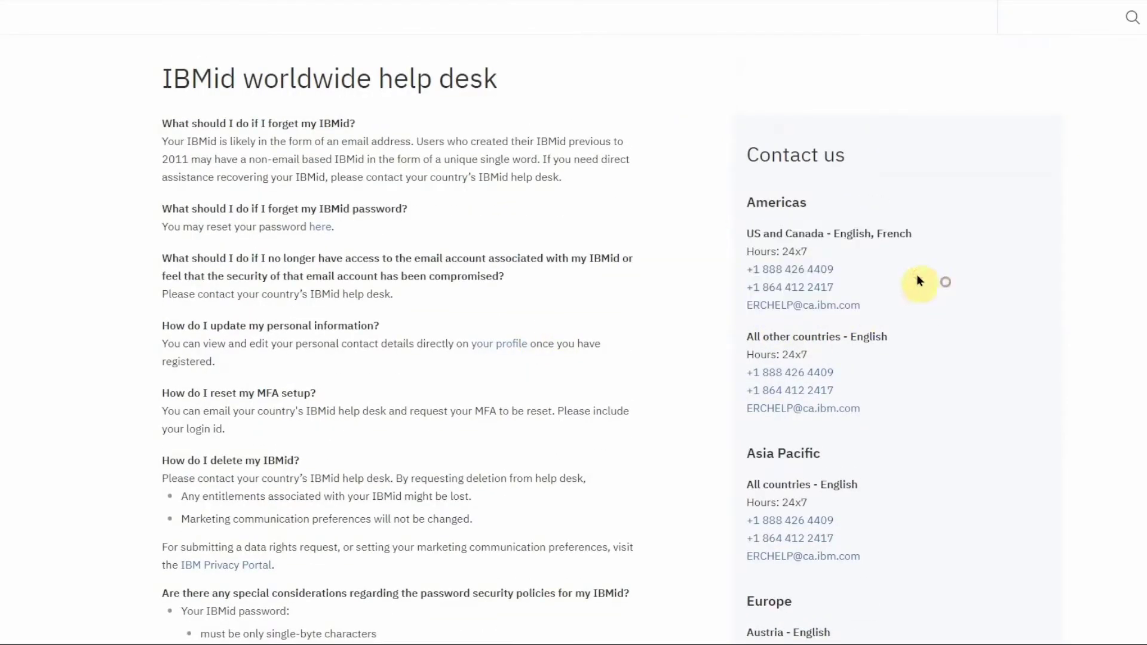
{"action": "double_click", "coordinate": [776, 252]}
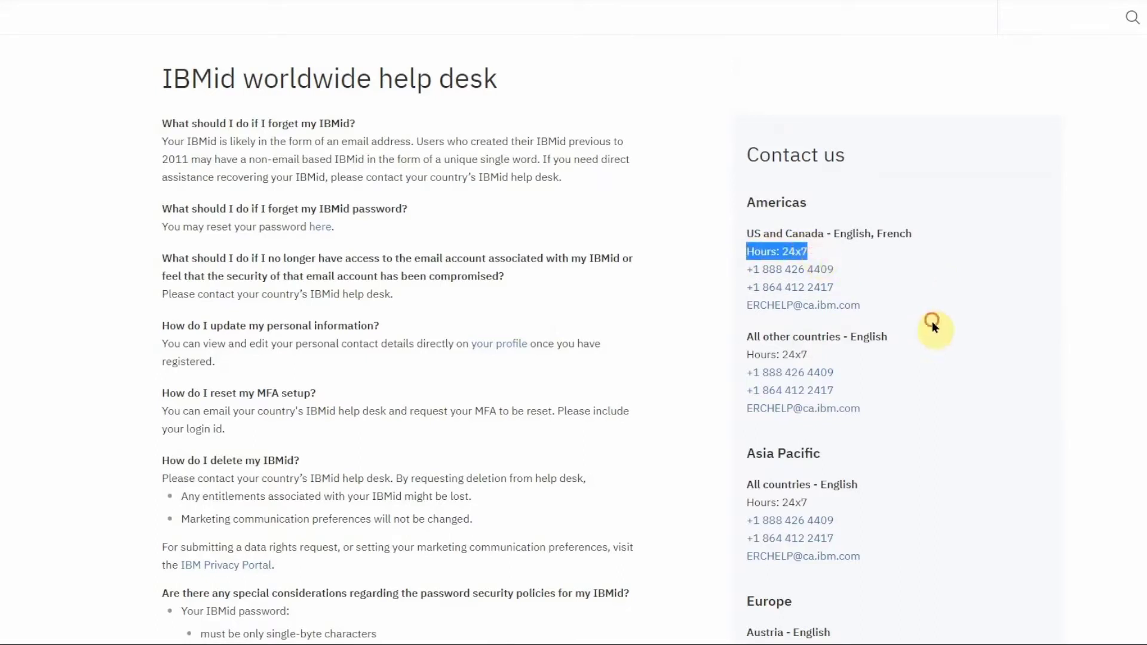